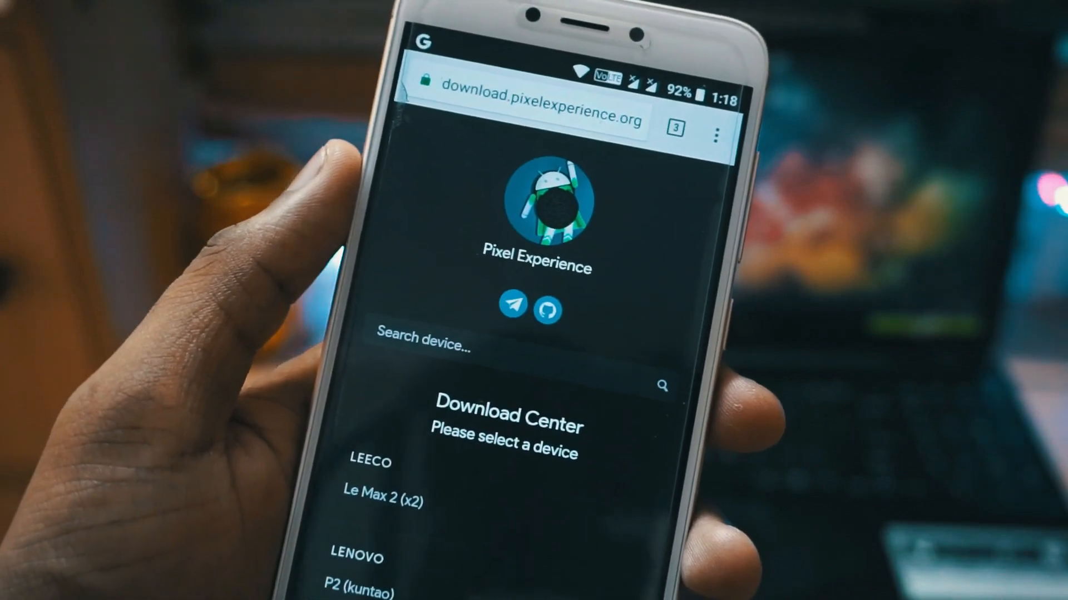
scroll(down, 3)
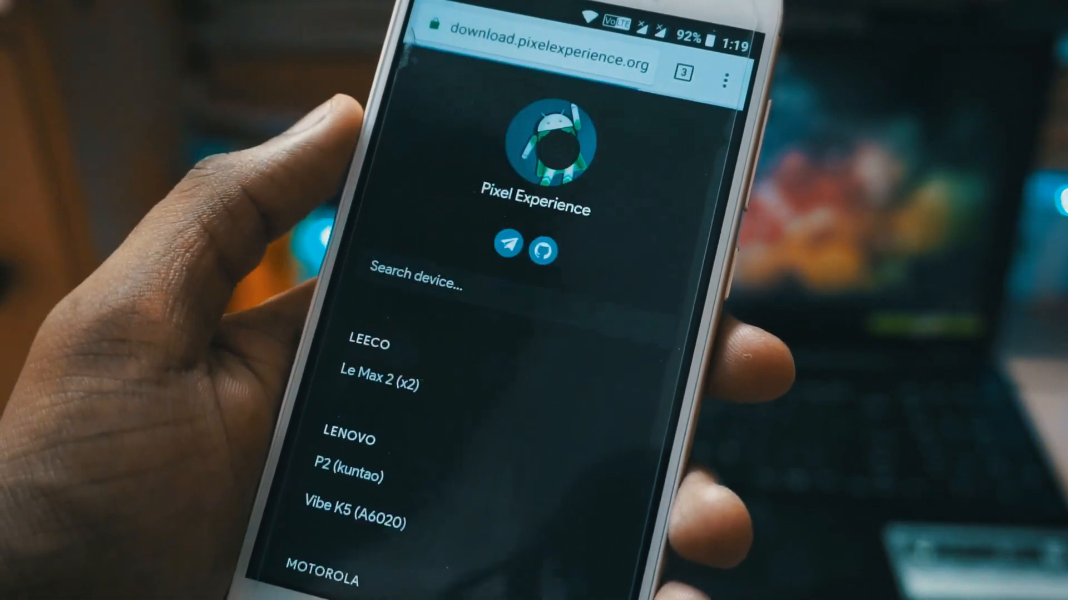
scroll(down, 3)
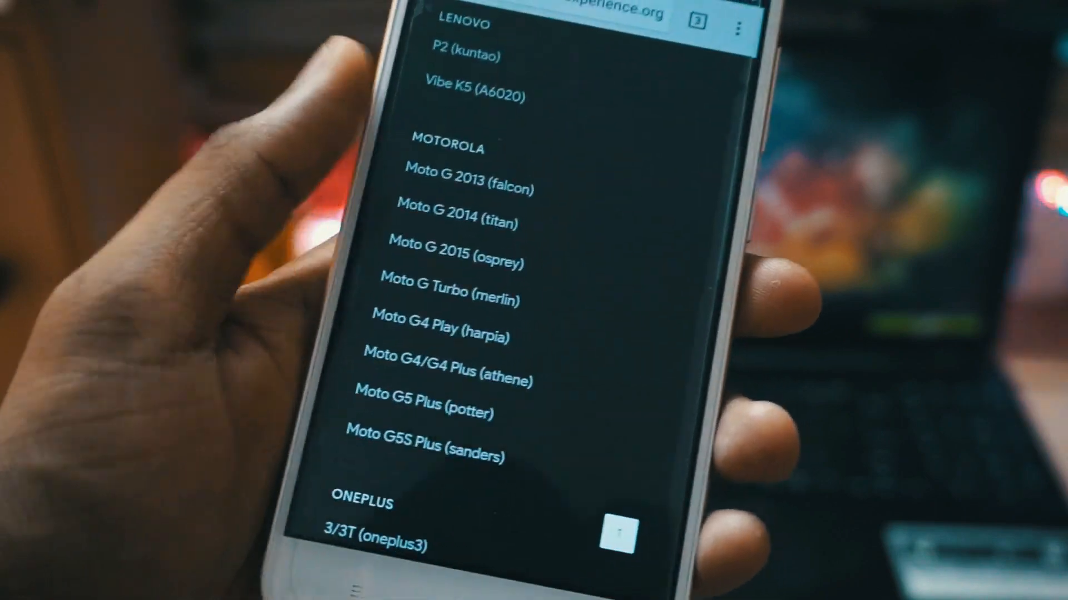